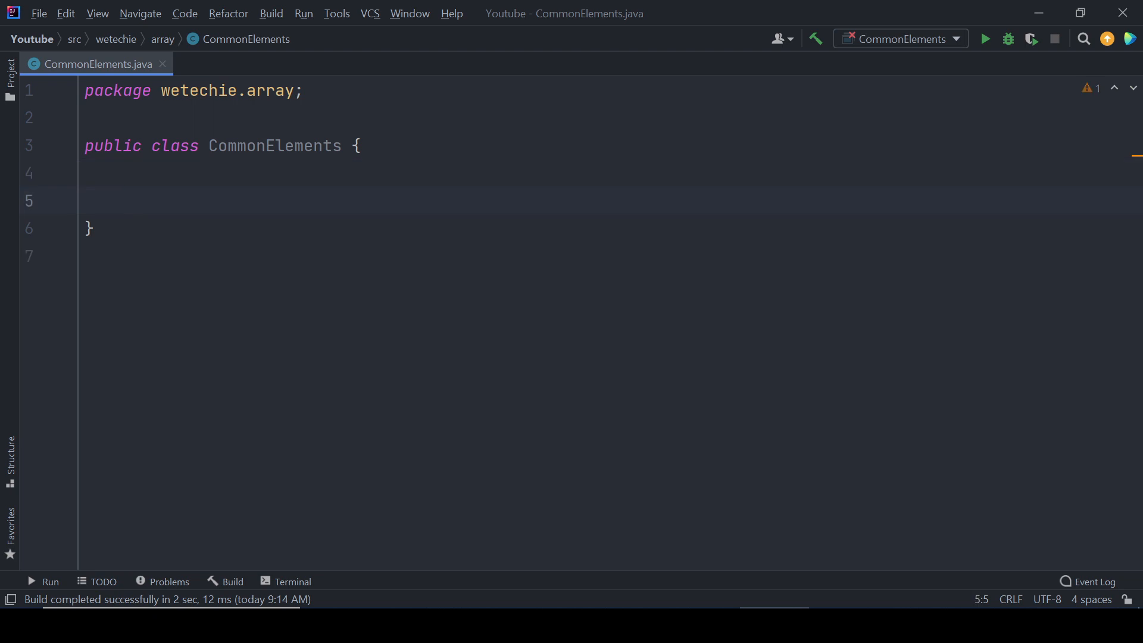
# Declare private static Integer[] findCommonElements(Integer arr1[], Integer arr2[]) with an empty body.
pyautogui.write('private static Integer[] findCommonElements(Integer arr1[], Integer arr2[]) {')
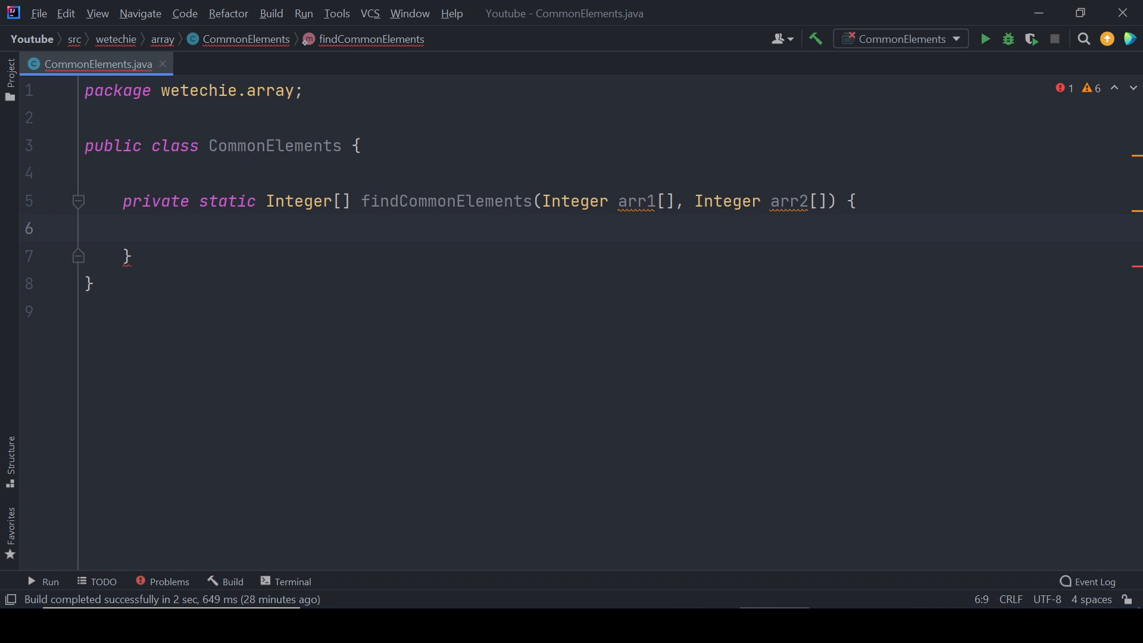
# Begin the method body with Arrays.stream(arr1), importing java.util.Arrays via completion.
pyautogui.write('Arrays')
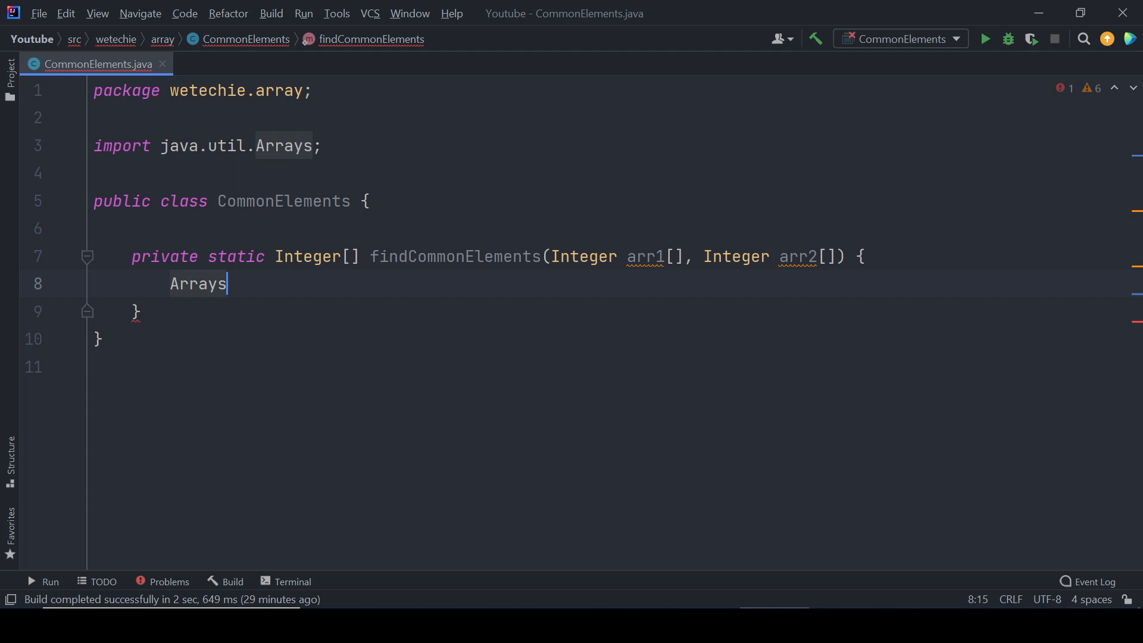
pyautogui.write('.as')
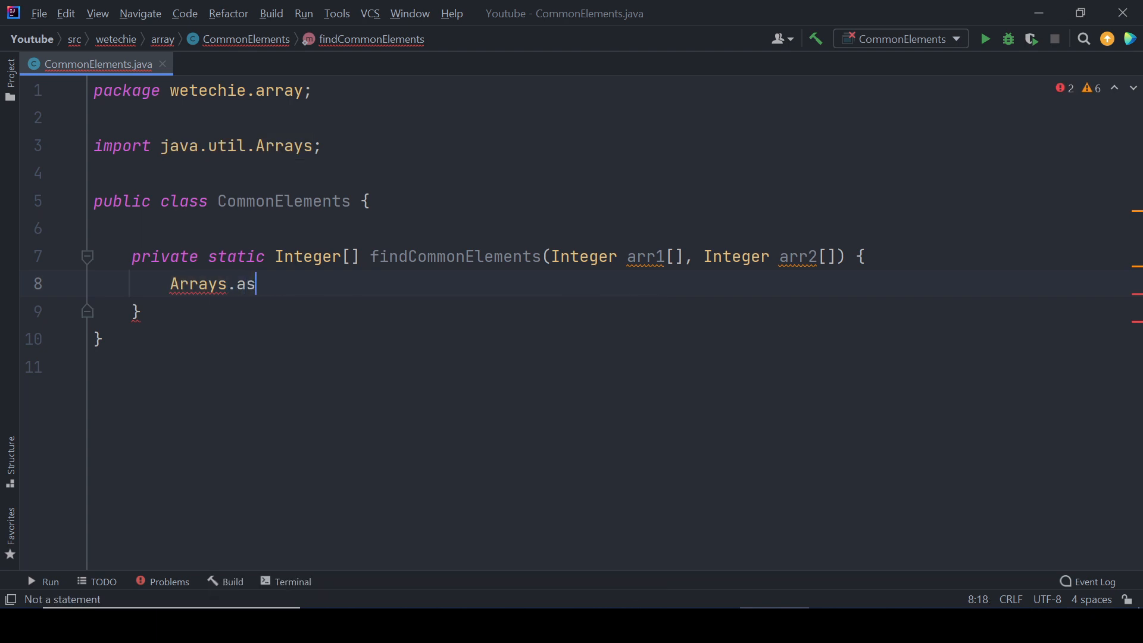
pyautogui.write('tream(arr1)')
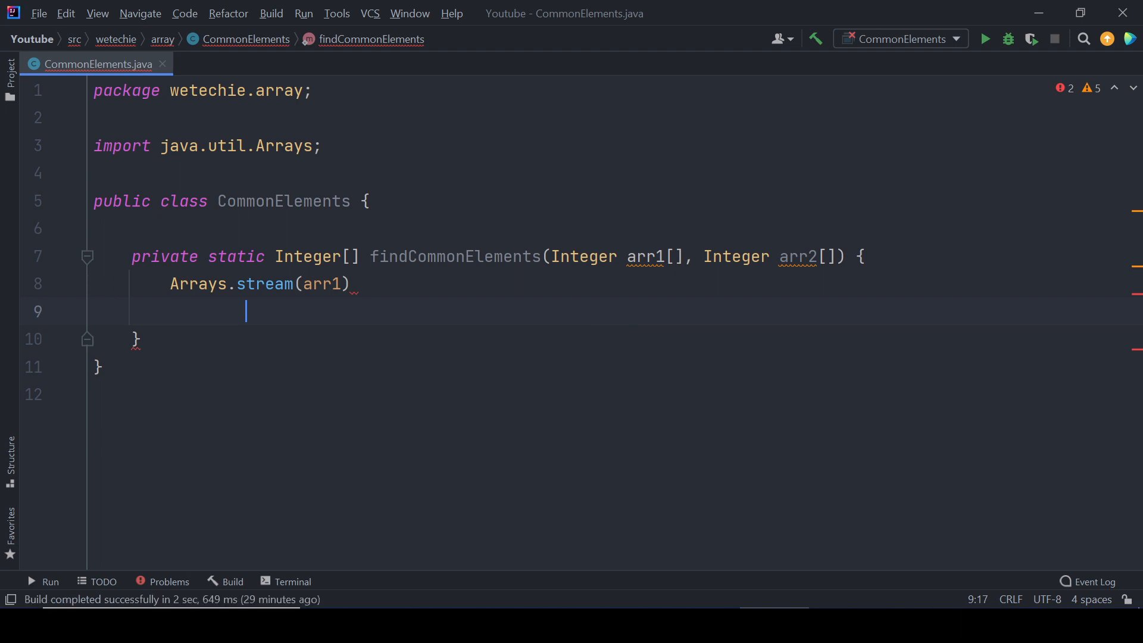
pyautogui.write('.')
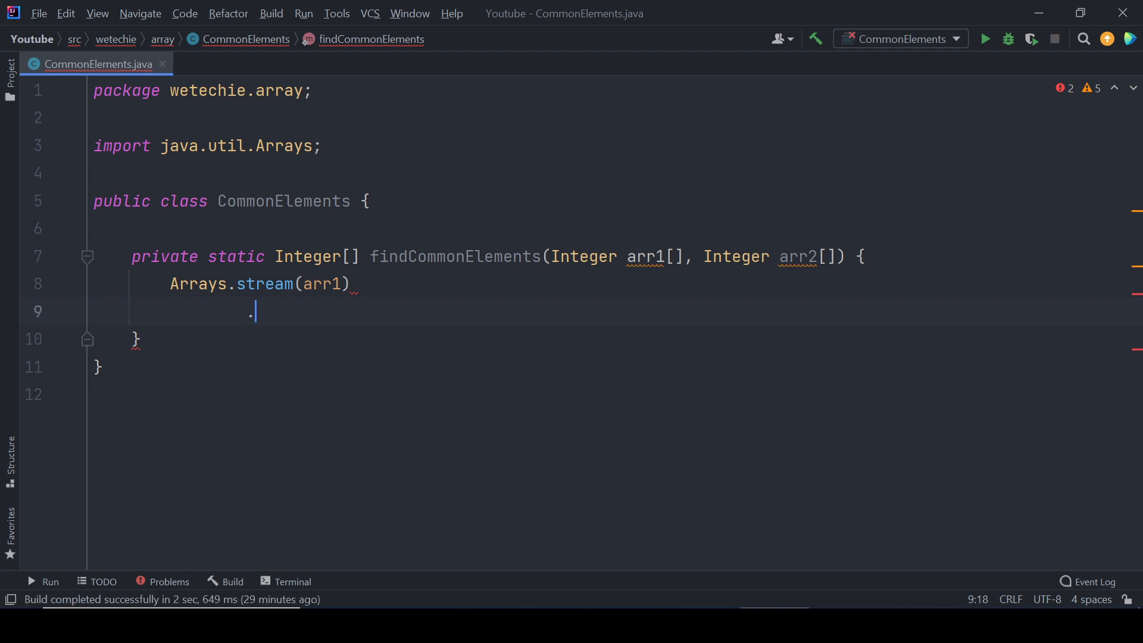
# Chain .filter(Arrays.asList(arr2)::contains) to keep only values present in arr2.
pyautogui.write('filter(')
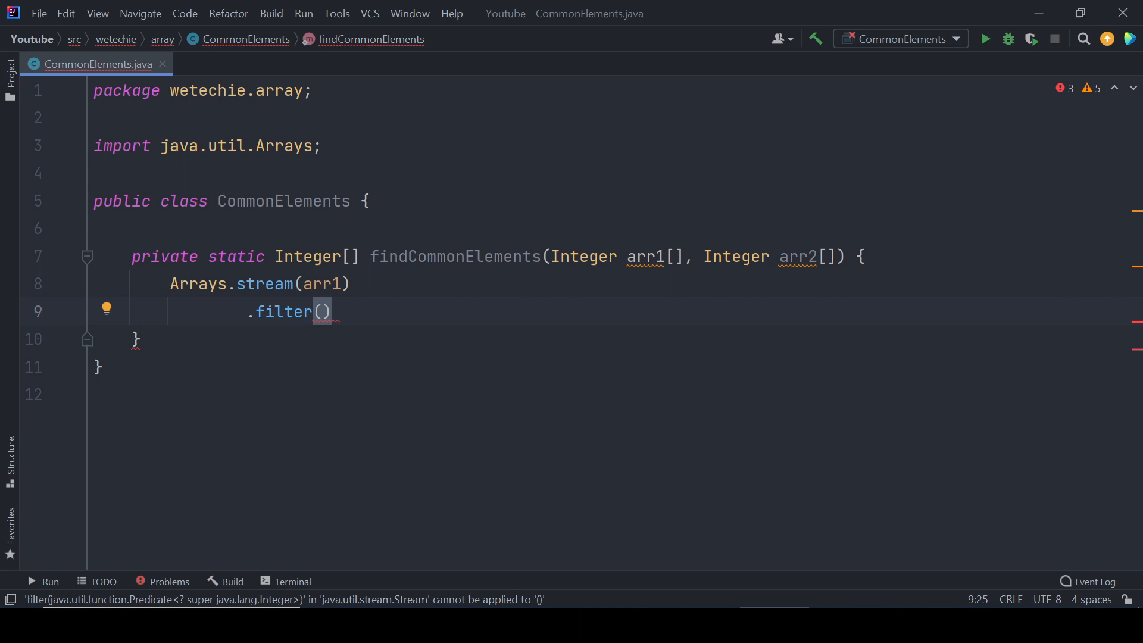
pyautogui.write('Arrays.')
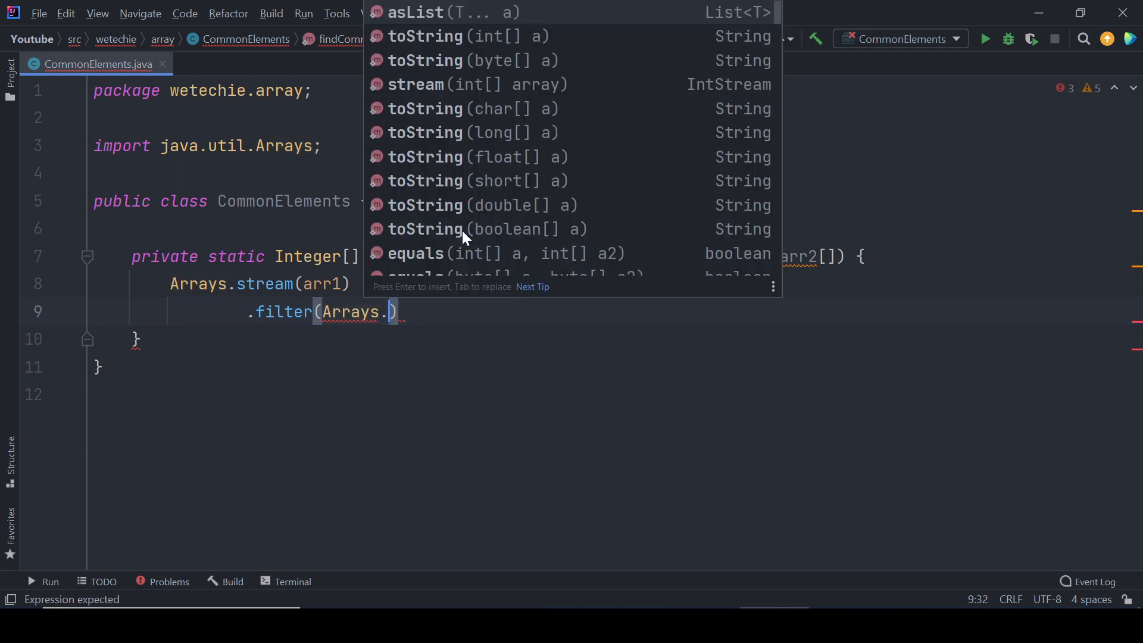
pyautogui.write('asList(arr2')
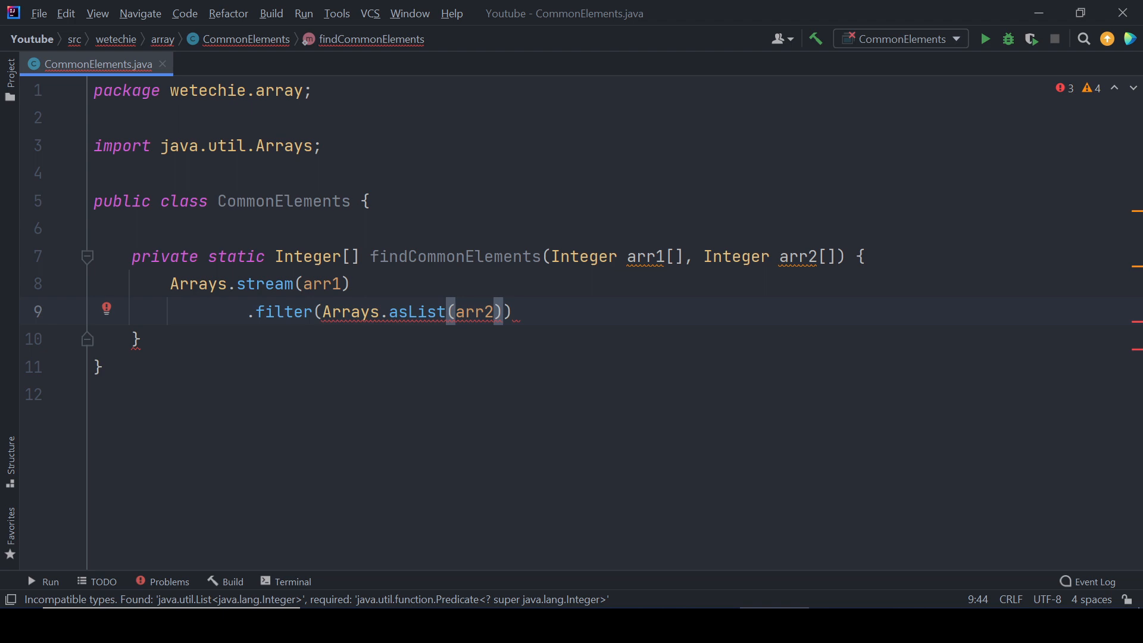
pyautogui.write('::contains')
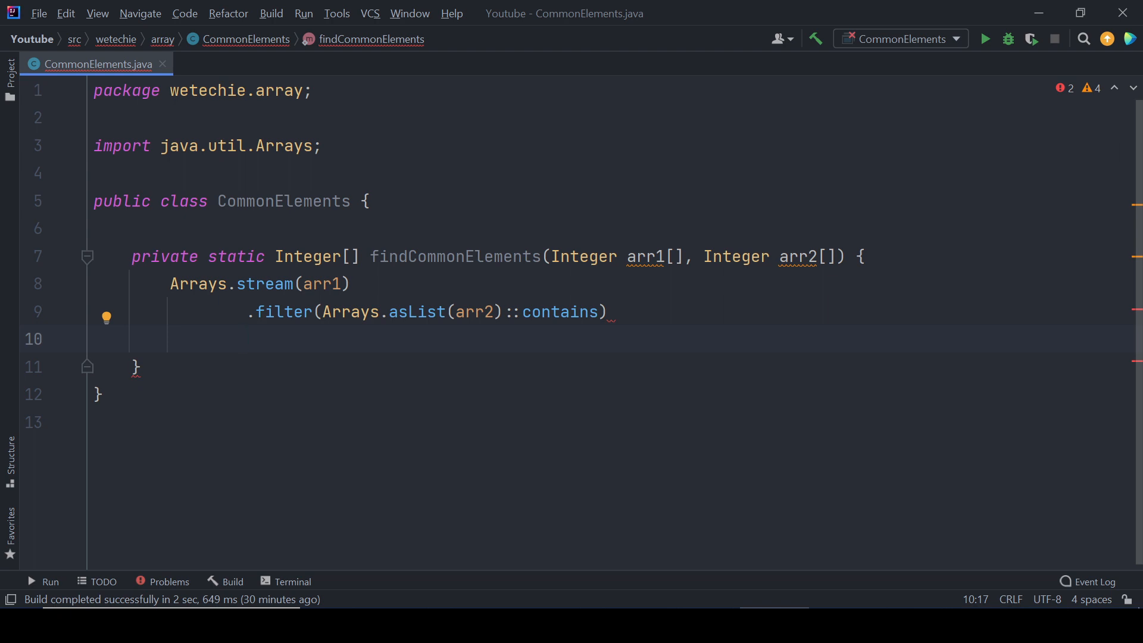
# Finish the chain with .toArray(Integer[]::new) to collect the filtered values.
pyautogui.write('.t')
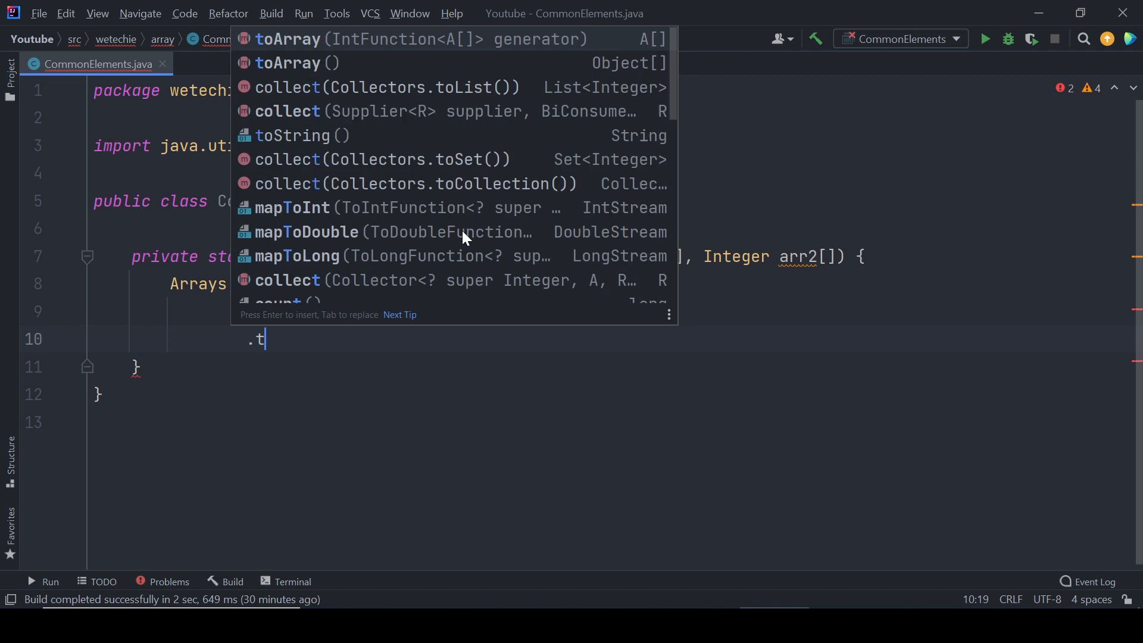
pyautogui.click(299, 63)
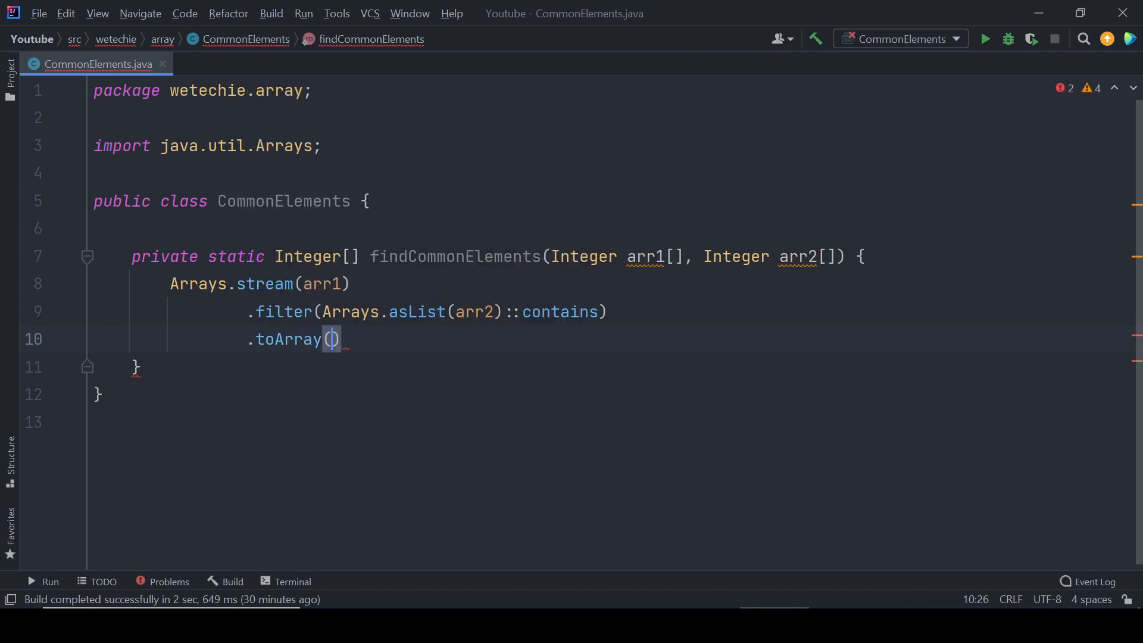
pyautogui.write('Integer[')
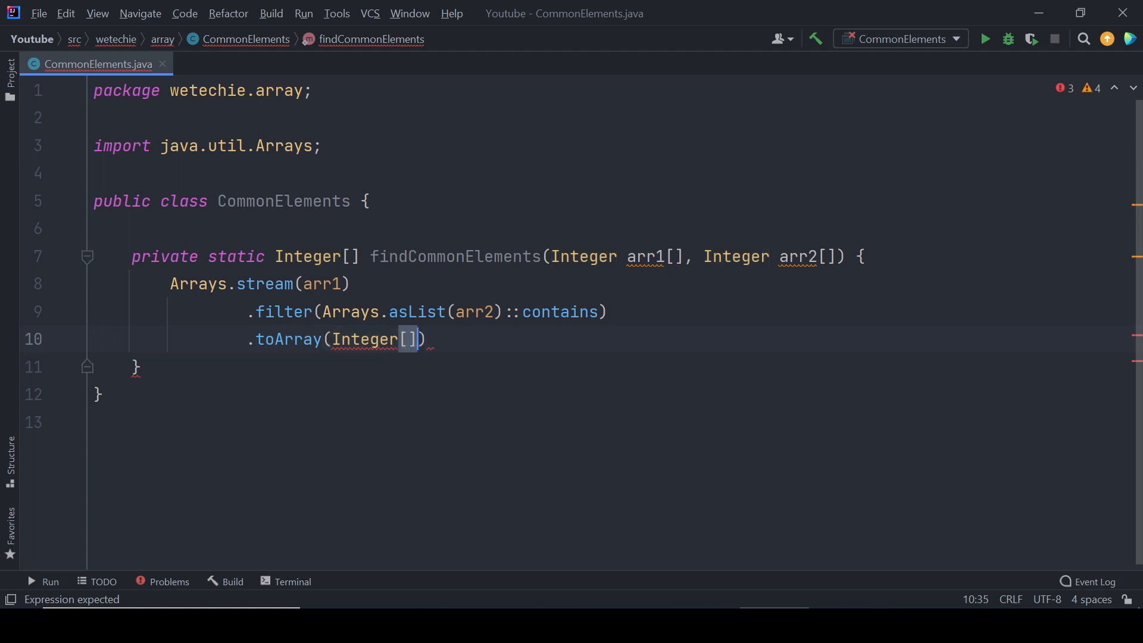
pyautogui.write('::new')
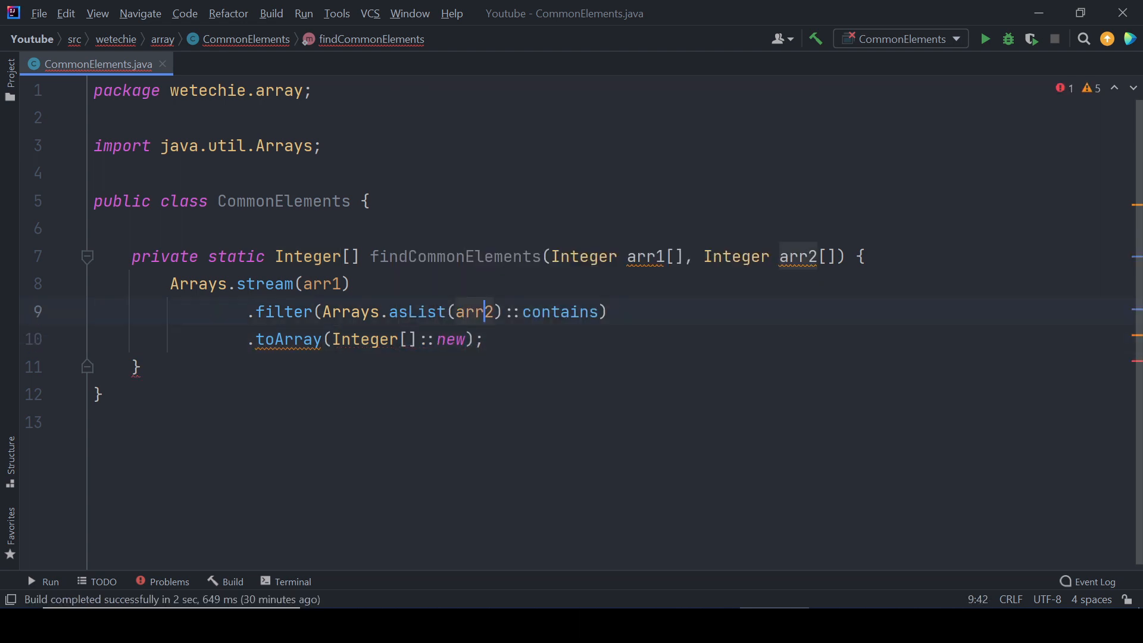
# Prefix the stream chain with return so the method returns the Integer array.
pyautogui.write('re')
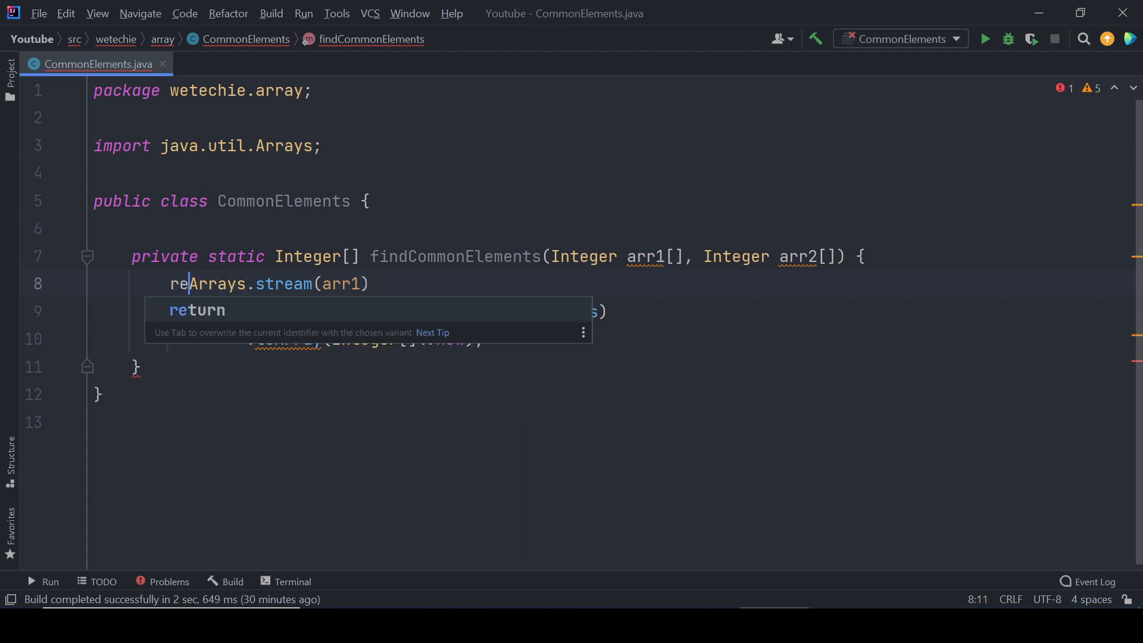
pyautogui.press('Tab')
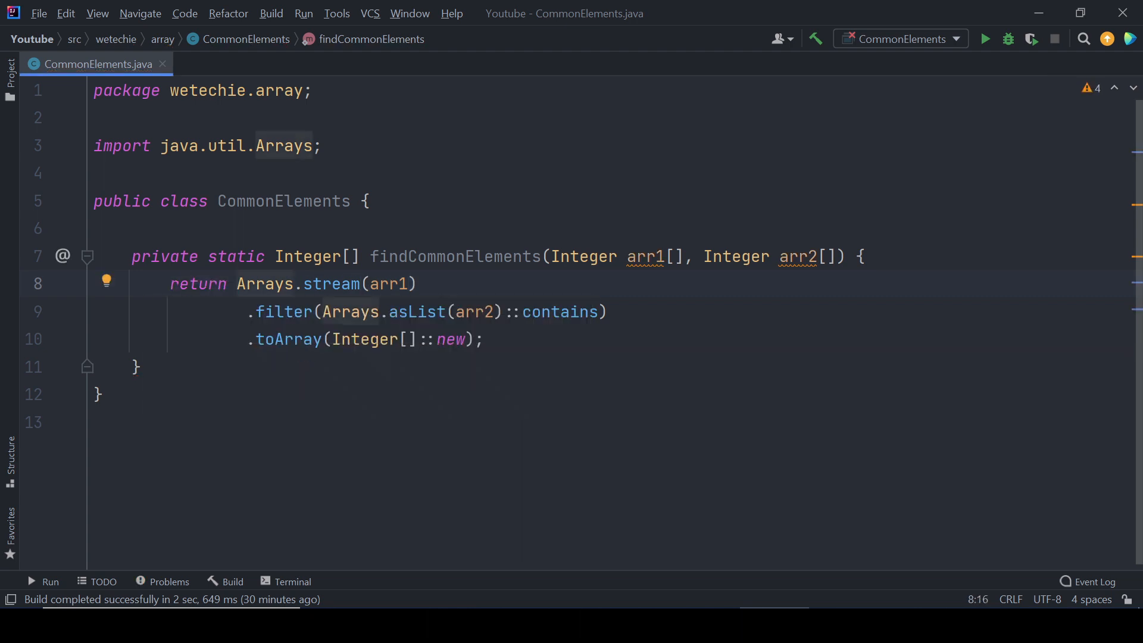
pyautogui.click(93, 229)
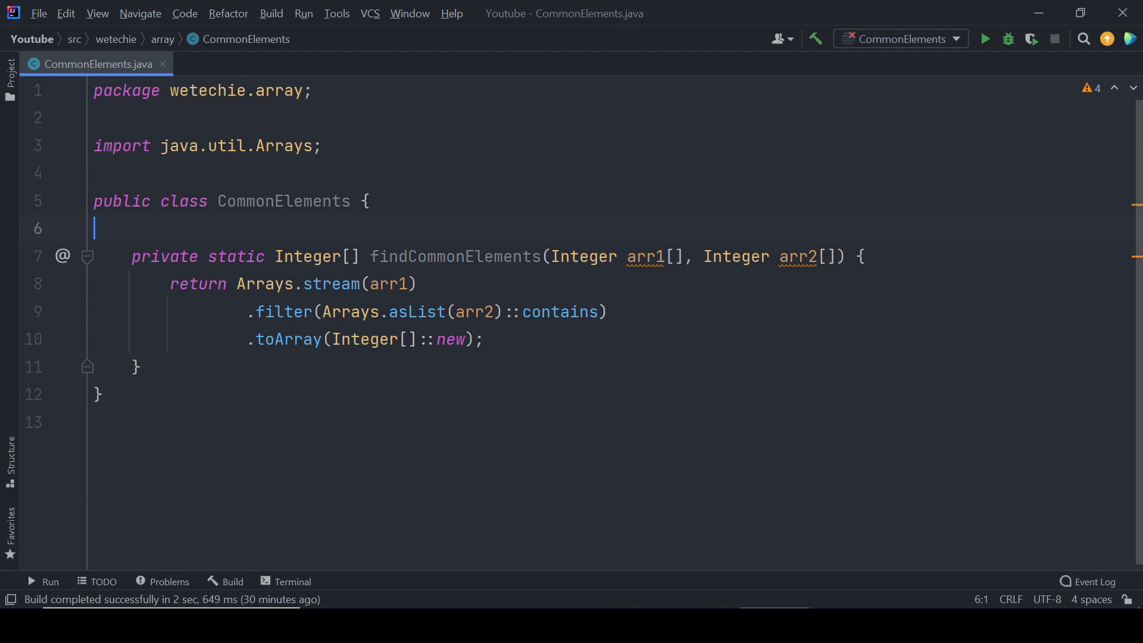
# Add a main method declaring Integer[] arr1 = {1, 2, 3, 4, 5}.
pyautogui.write('main(String[] args) {')
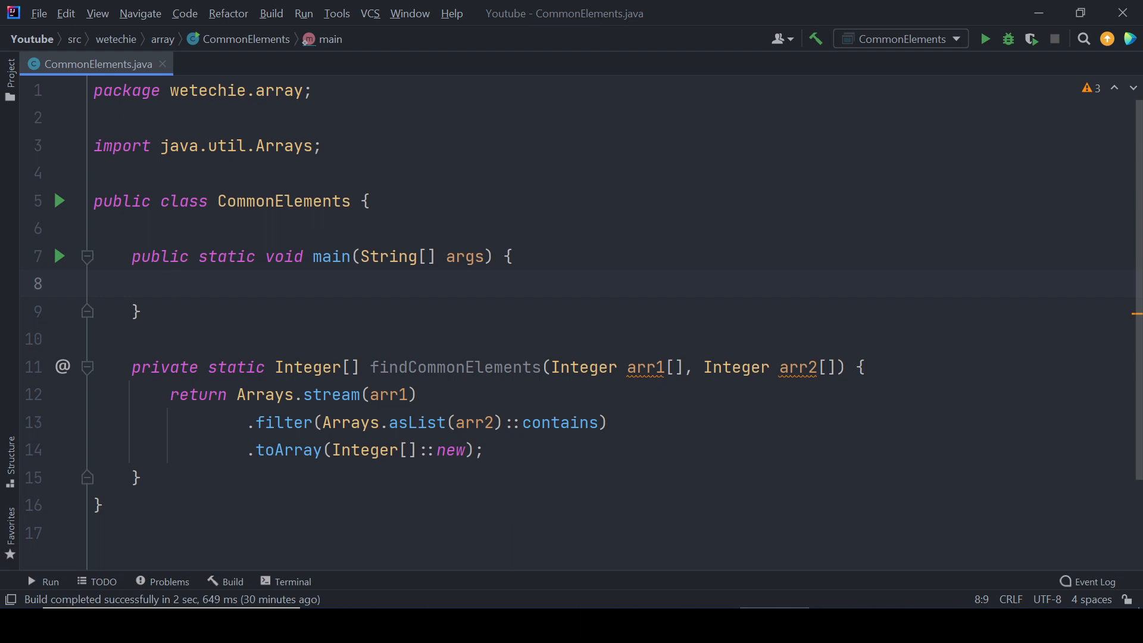
pyautogui.write('Integer[')
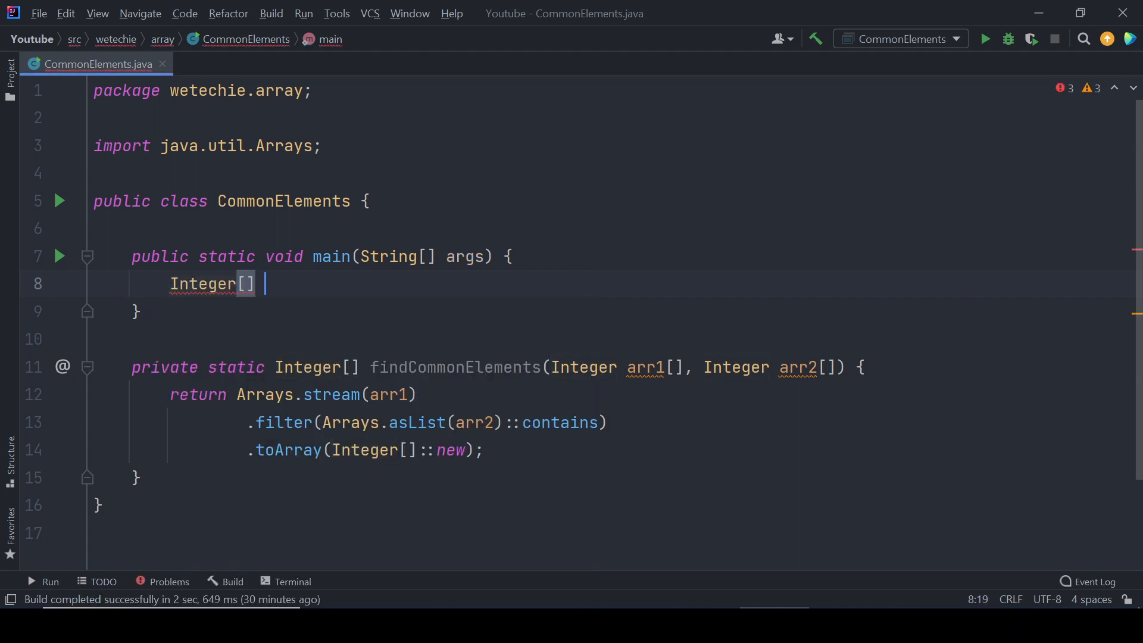
pyautogui.write('arr')
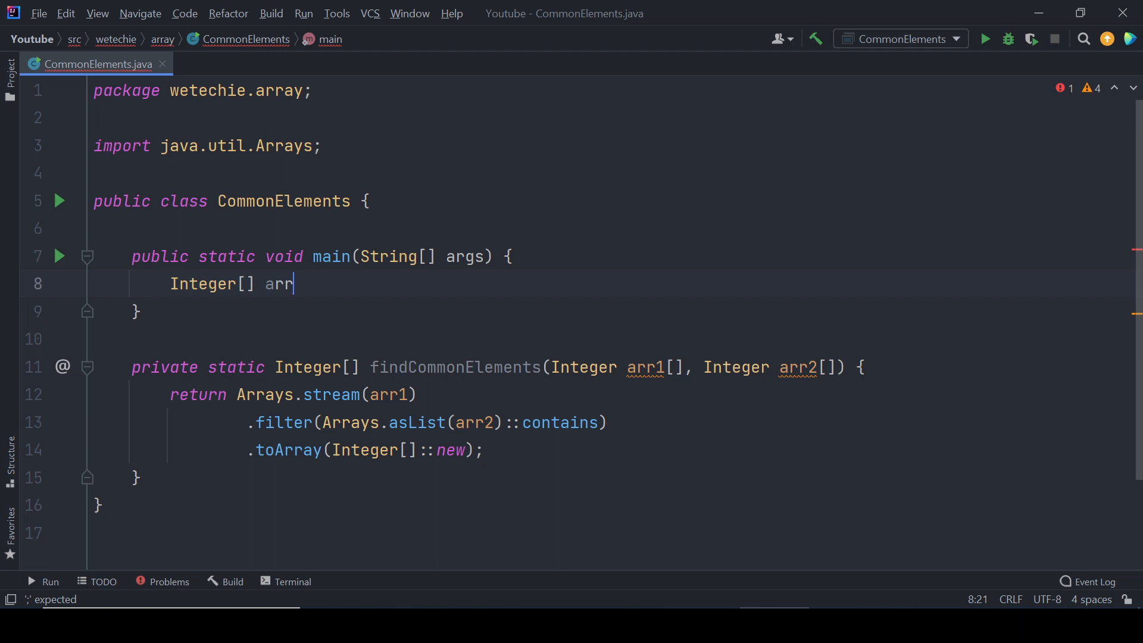
pyautogui.write('1 =')
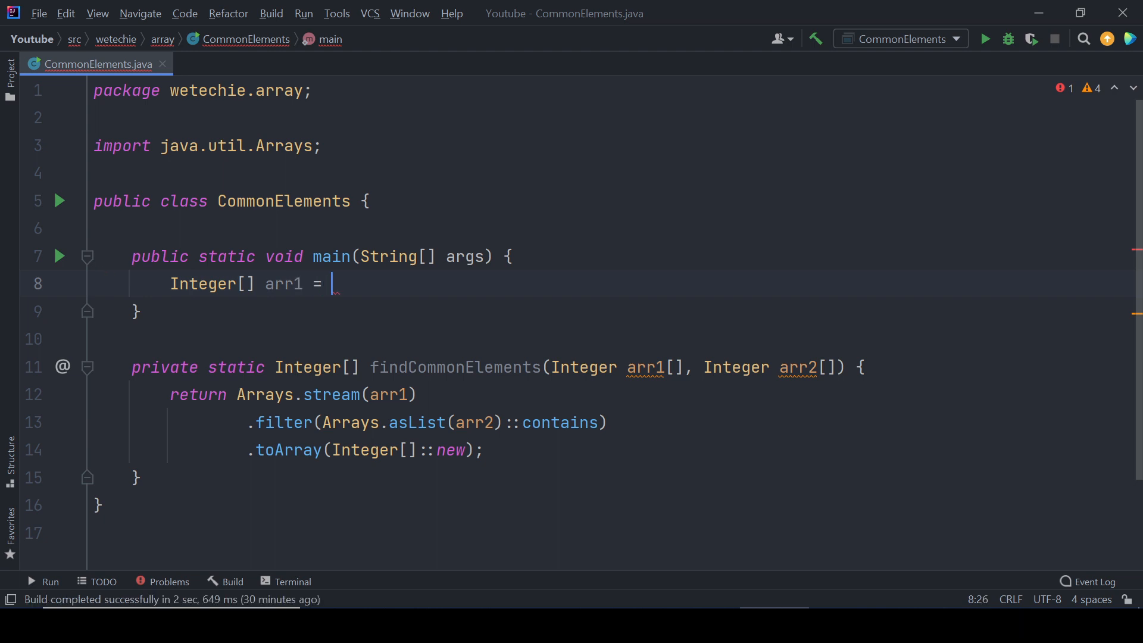
pyautogui.write('{1, ,')
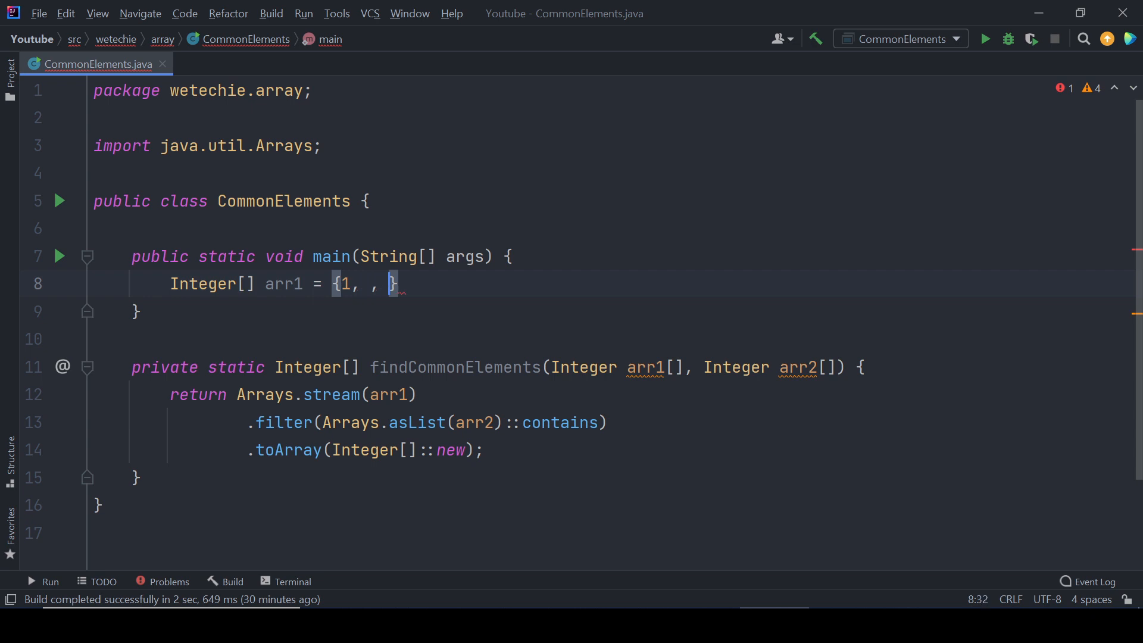
pyautogui.write('2')
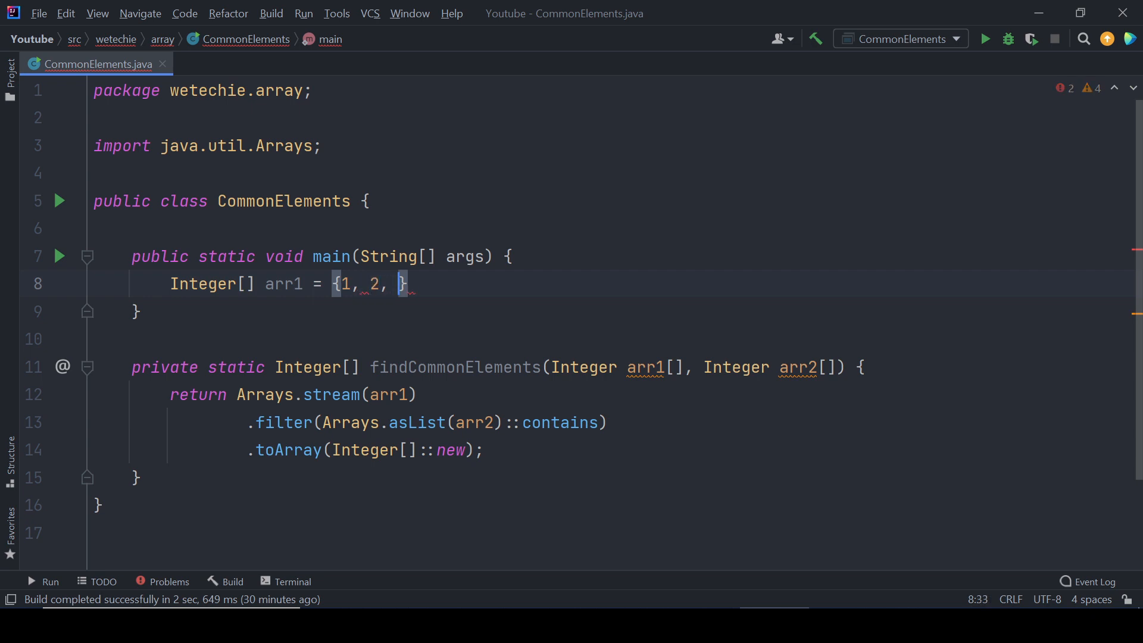
pyautogui.write('3, 4, 5')
pyautogui.write('I')
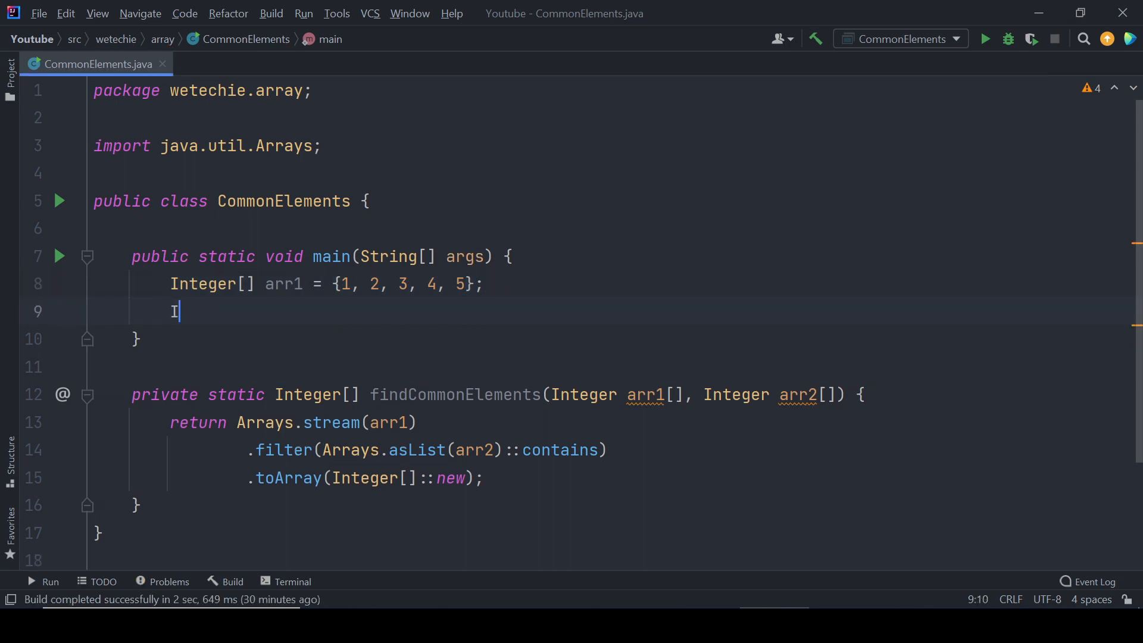
# Declare Integer[] arr2 = {2, 4, 5, 6, 7} on the next line of main.
pyautogui.write('nteger')
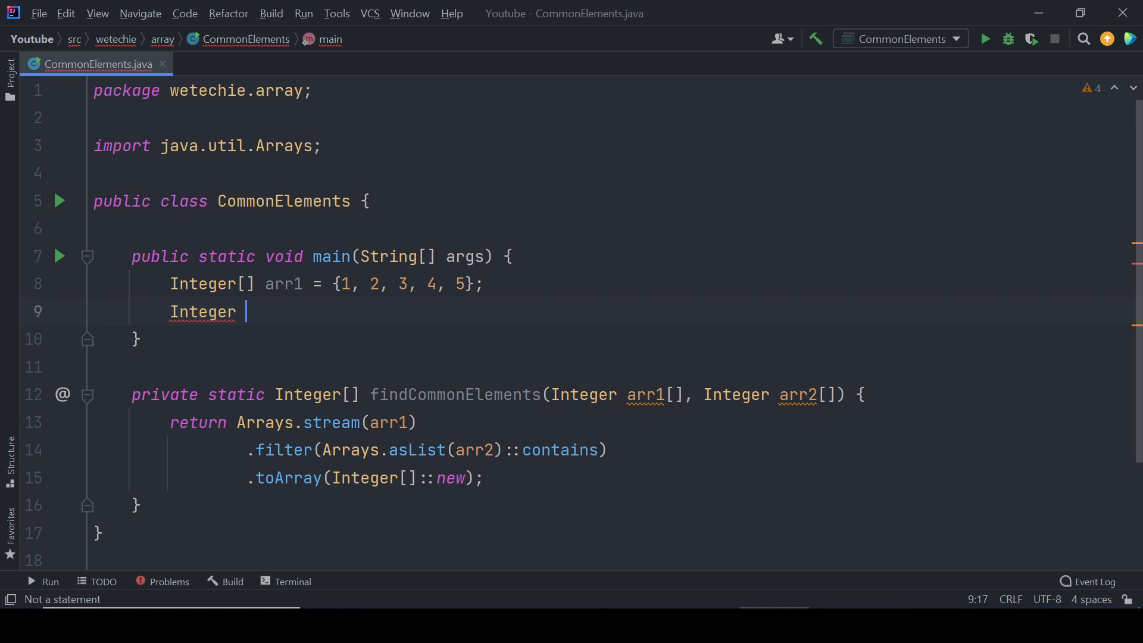
pyautogui.press('Backspace')
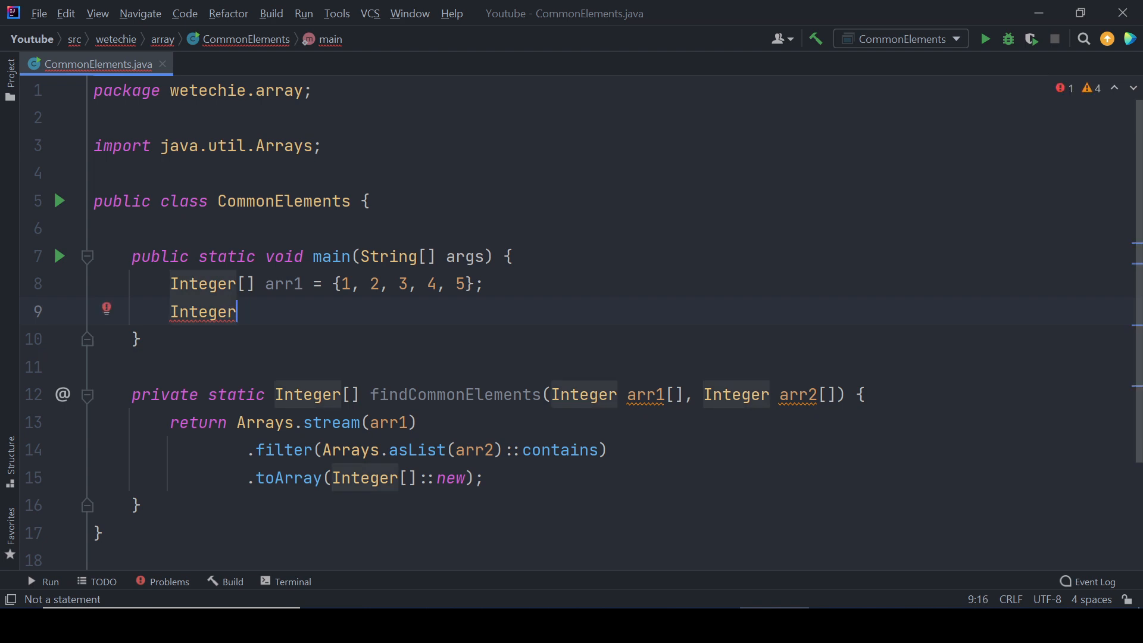
pyautogui.write('[] arr2')
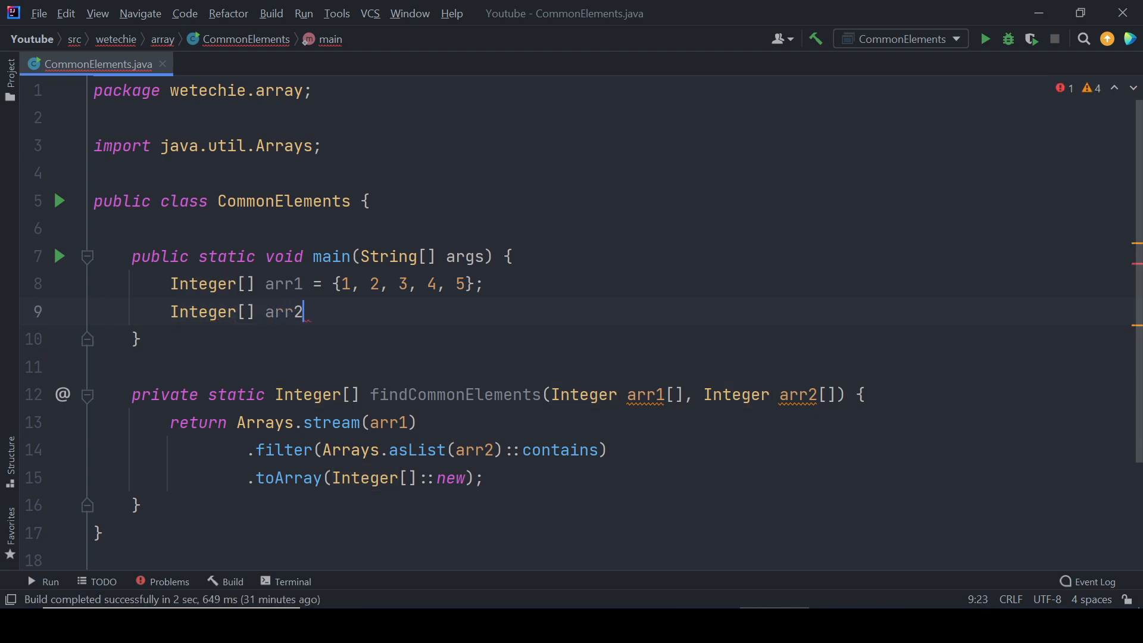
pyautogui.write('= {}')
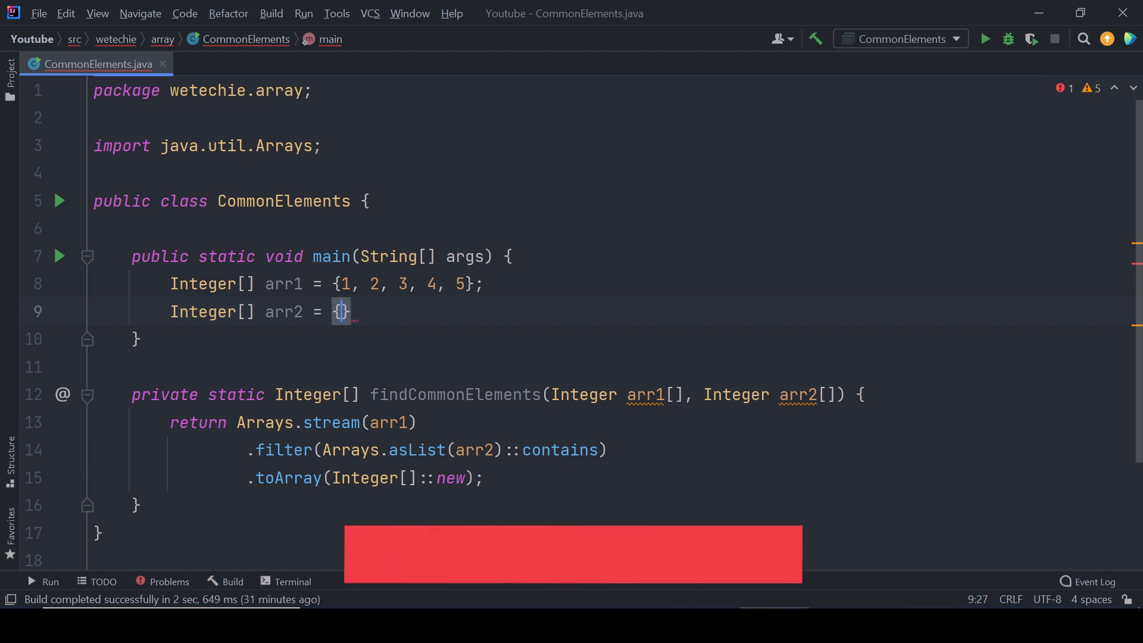
pyautogui.write('2,')
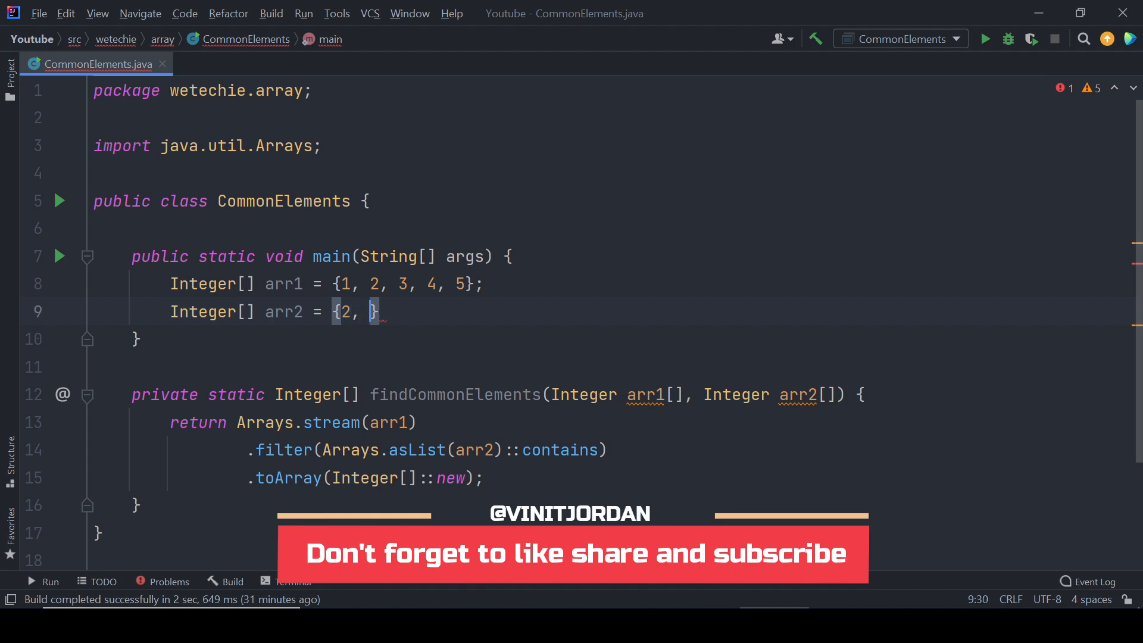
pyautogui.write('4, 5, 6, 7')
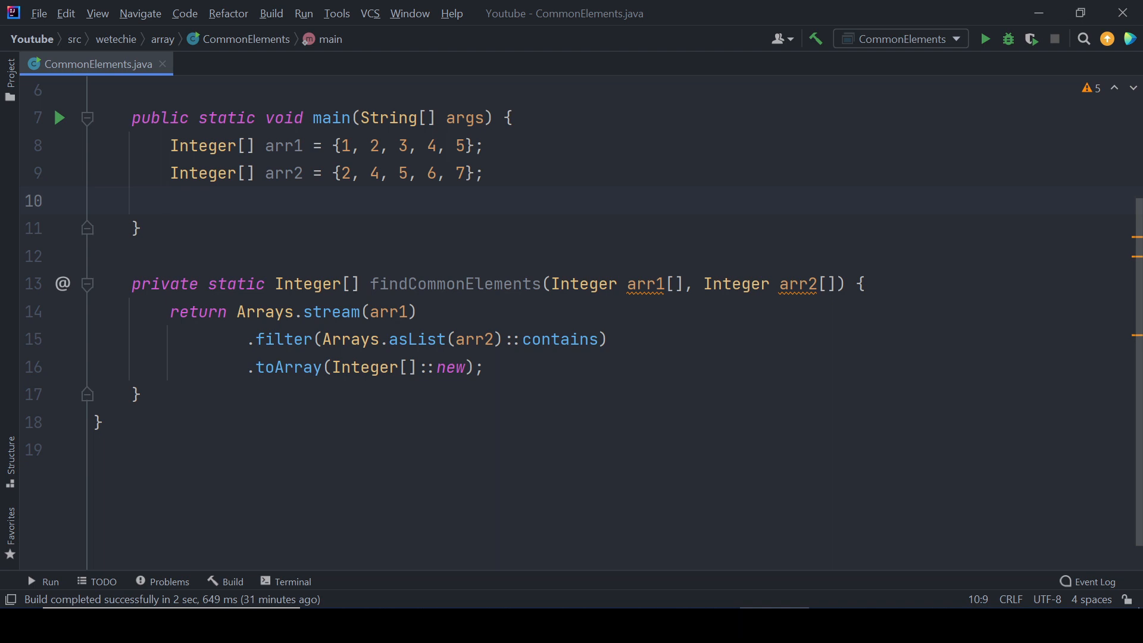
# Store findCommonElements(arr1, arr2) in Integer[] commonElements within main.
pyautogui.write('Ini')
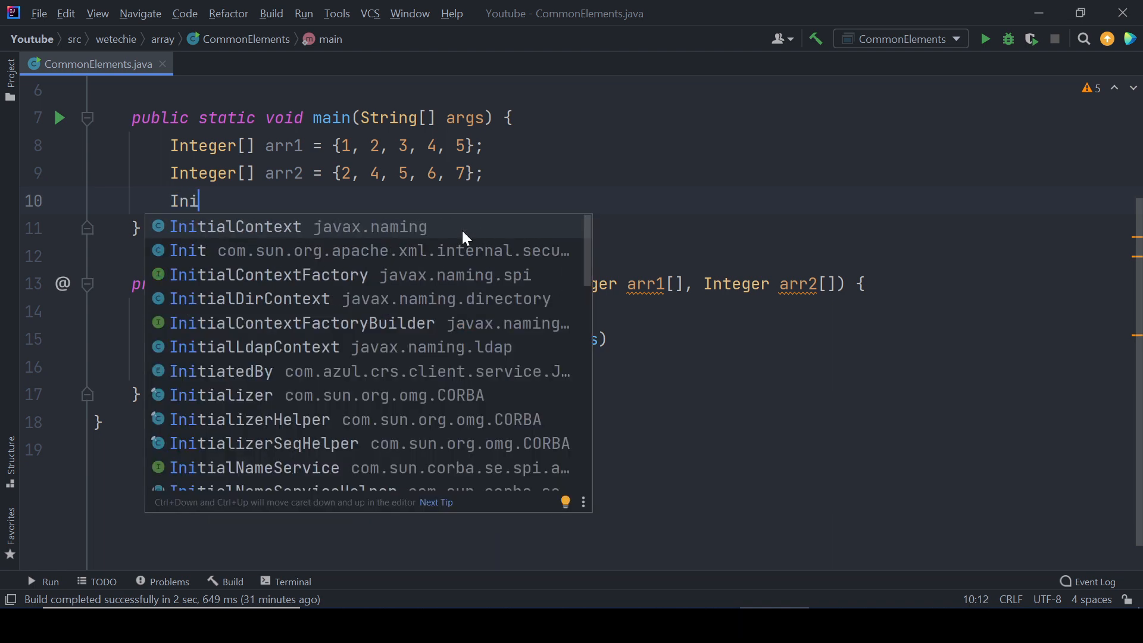
pyautogui.press('Backspace')
pyautogui.write('teger[')
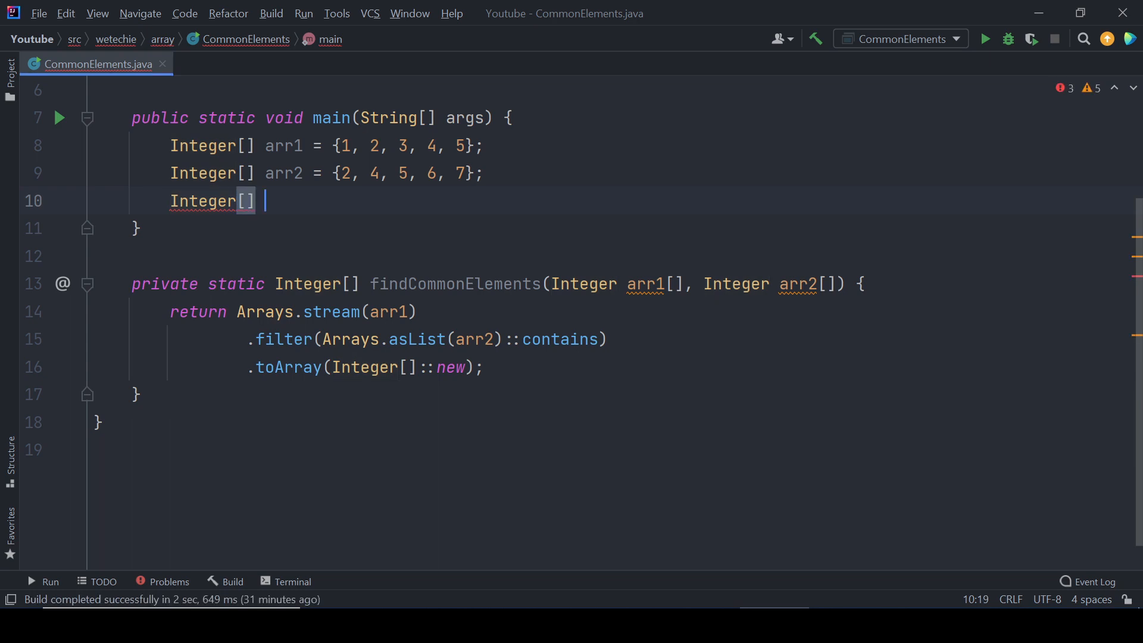
pyautogui.write('common')
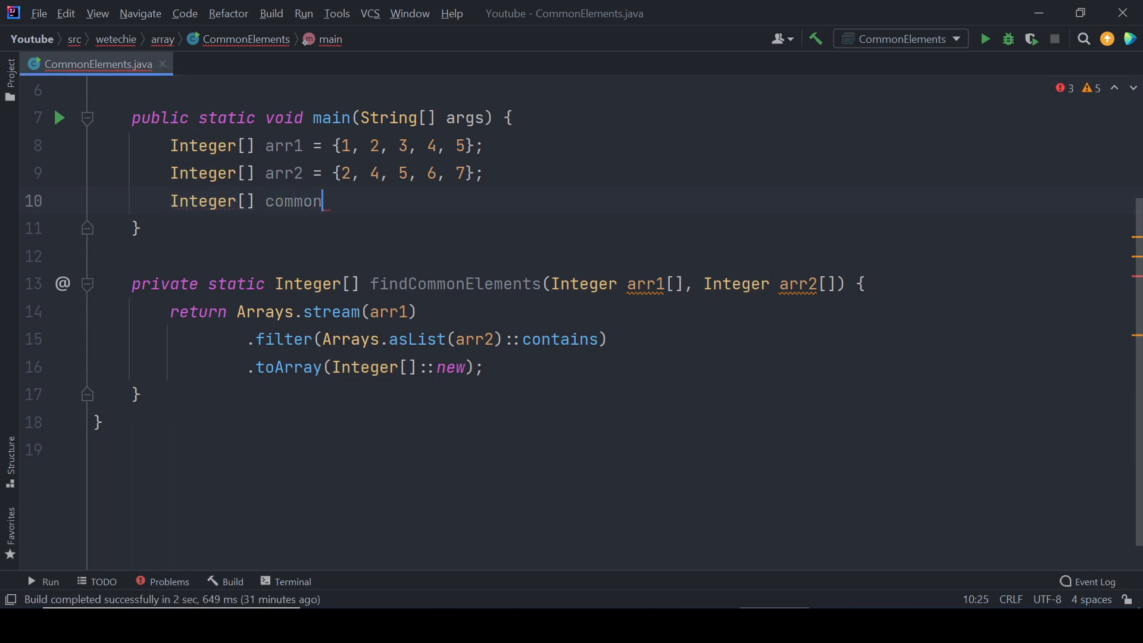
pyautogui.write('Elements')
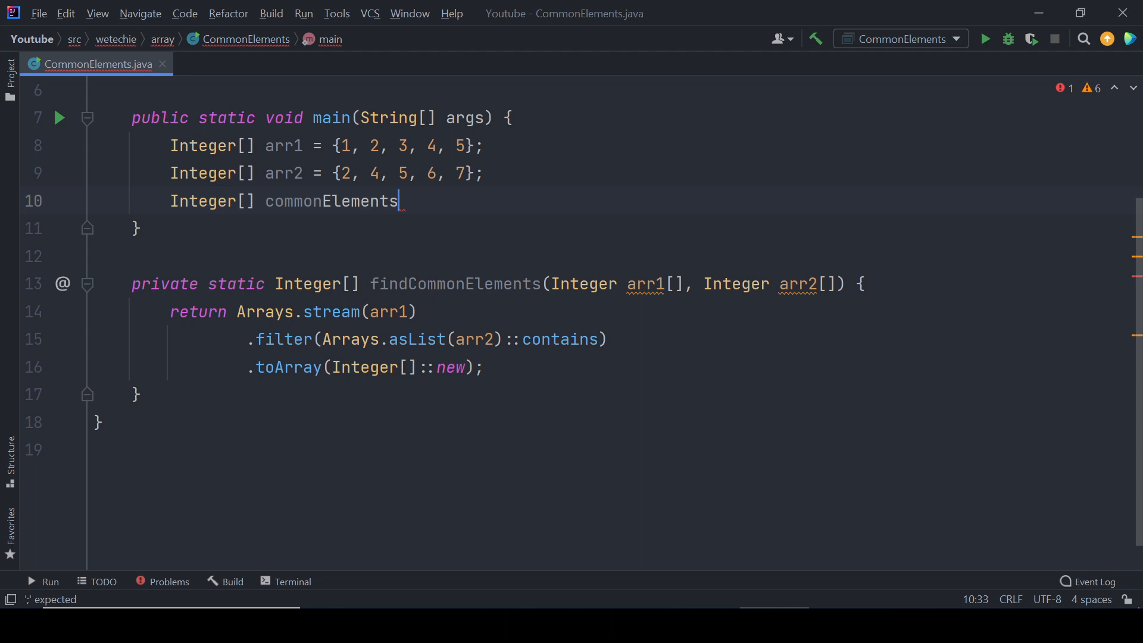
pyautogui.write('= findCommonElements(arr1, a')
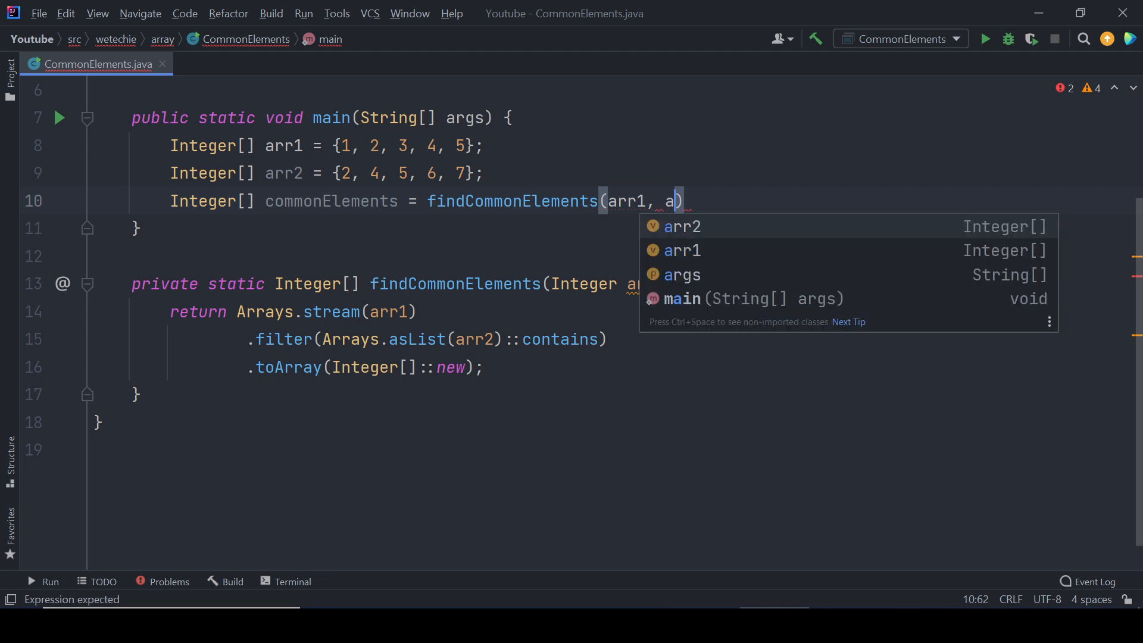
pyautogui.press('Enter')
pyautogui.write('System.out.println();')
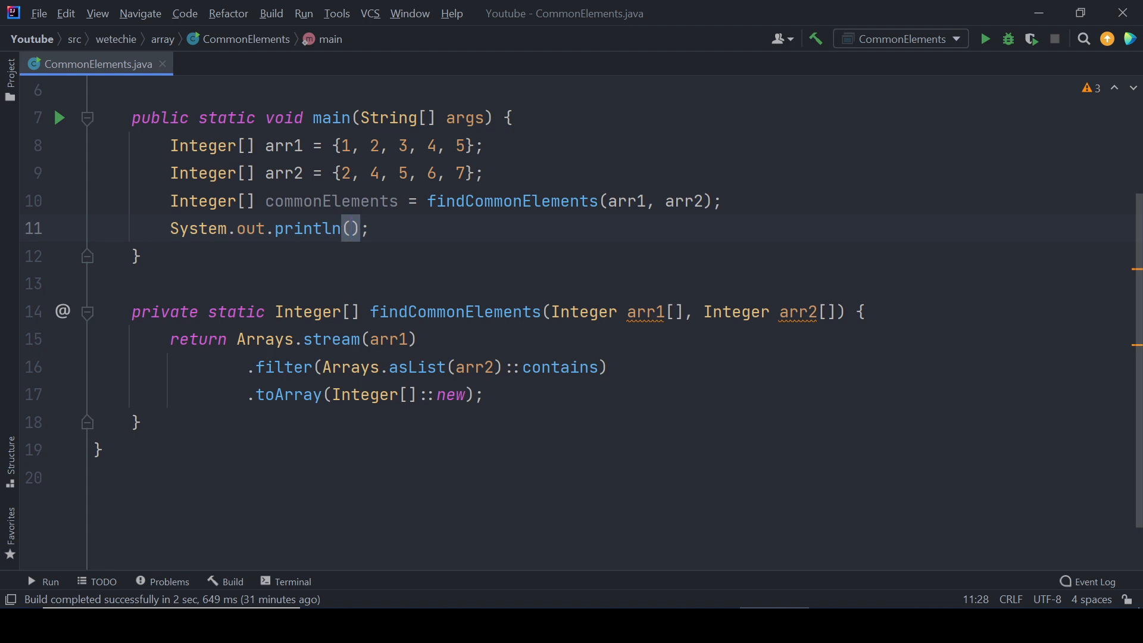
# Write the println string literal "Common elements are::" followed by a + concatenation.
pyautogui.write('"Comm')
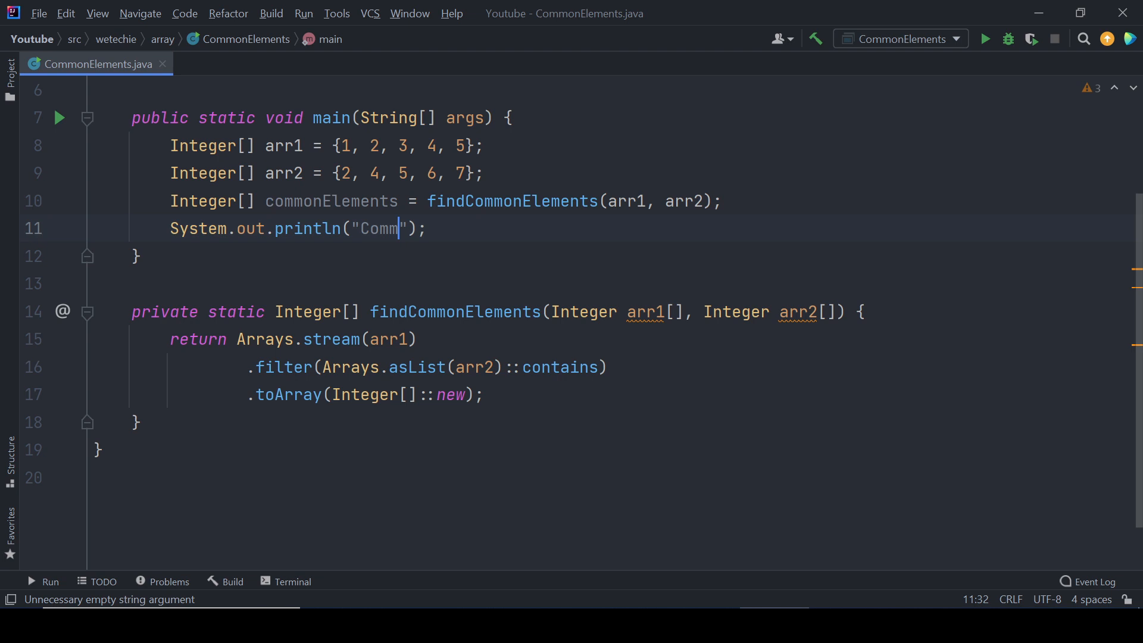
pyautogui.write('on elements a')
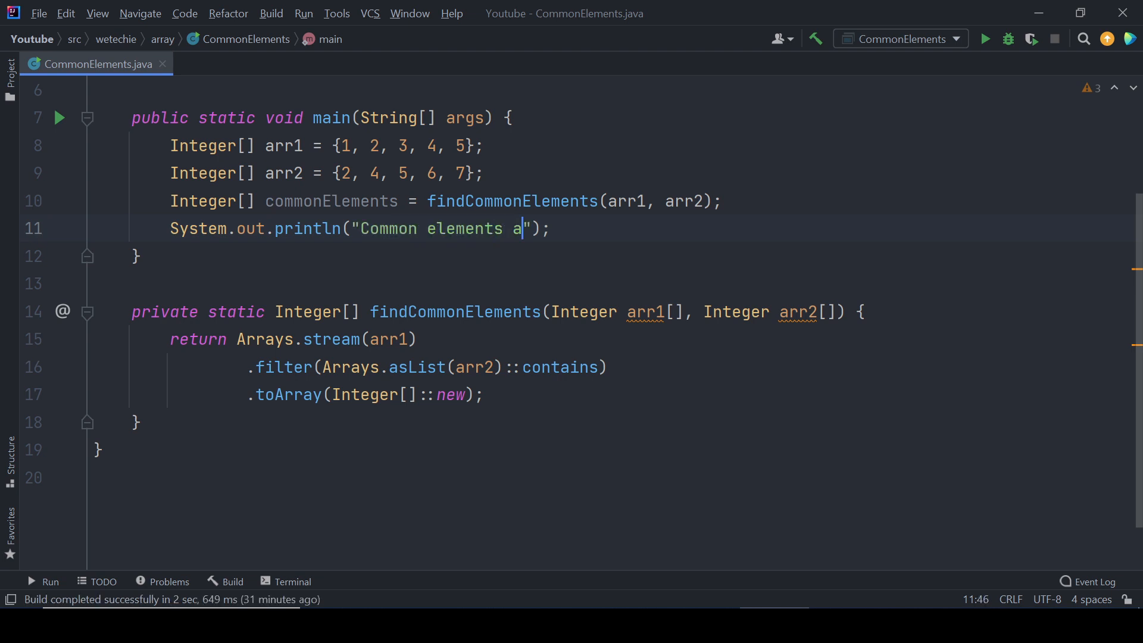
pyautogui.write('re::')
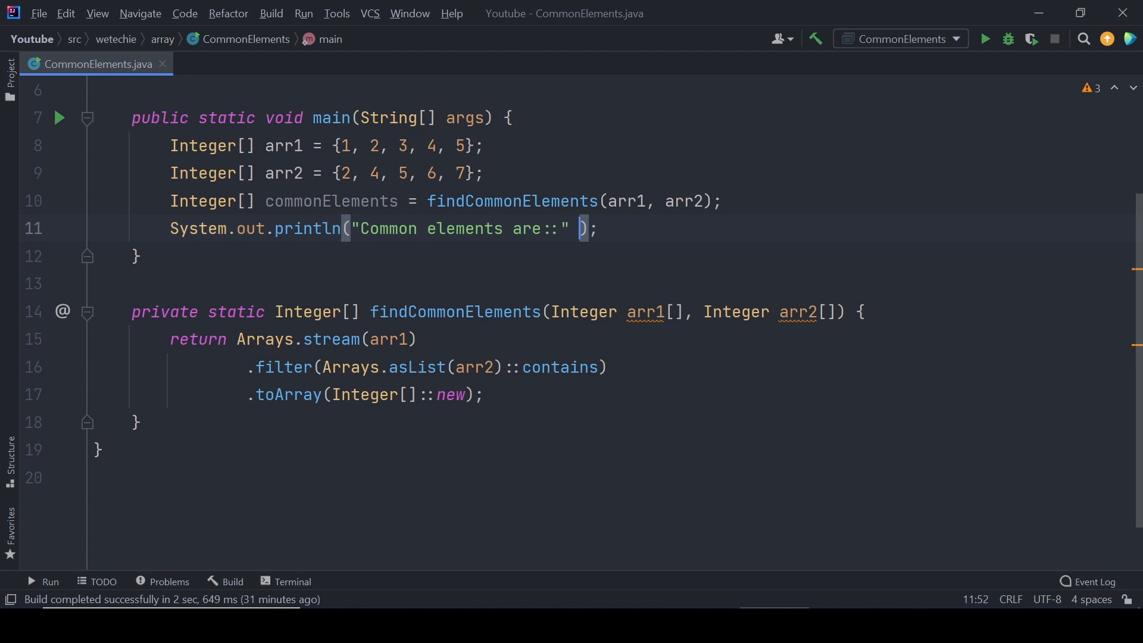
pyautogui.write('+')
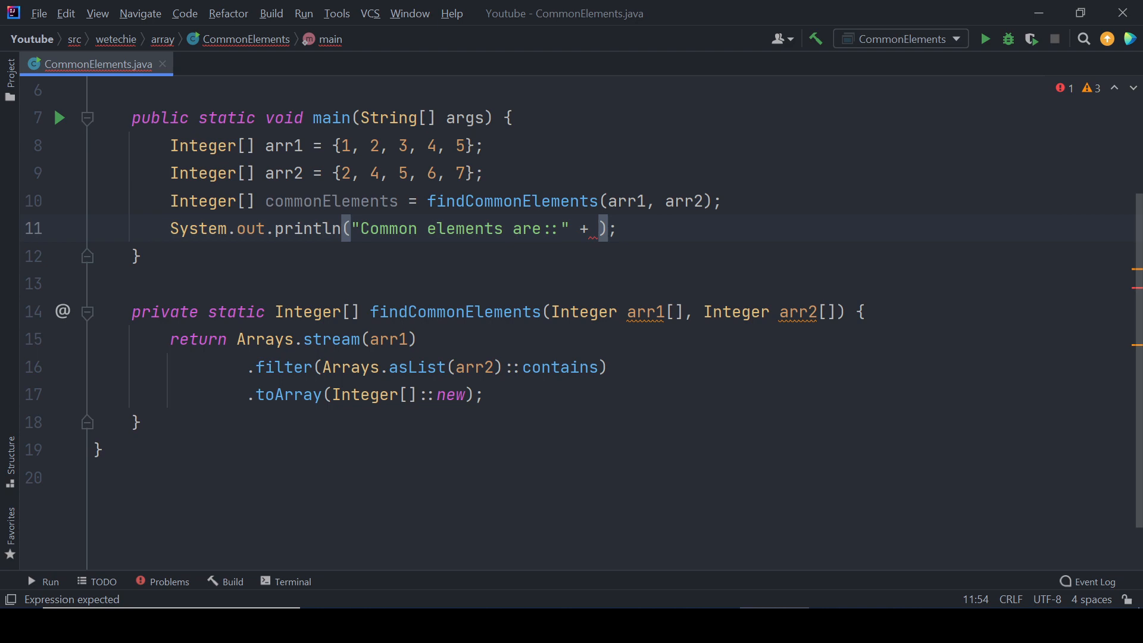
# Append Arrays.toString(commonElements) to the printed message and bring up the Run option.
pyautogui.write('A')
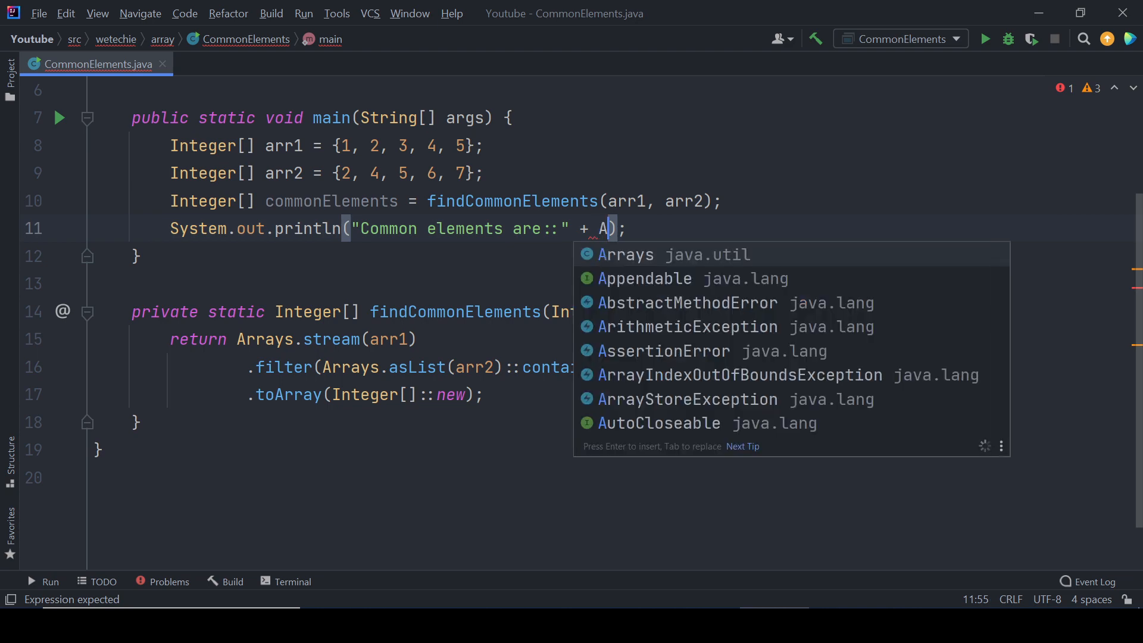
pyautogui.write('rrays.toString(')
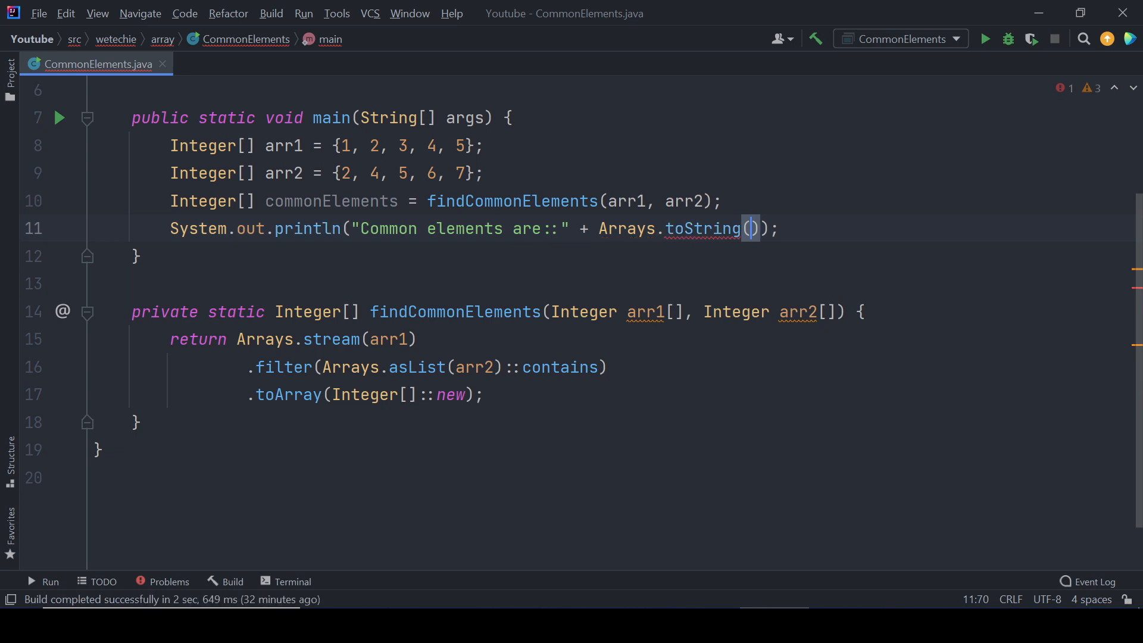
pyautogui.write('commonElements')
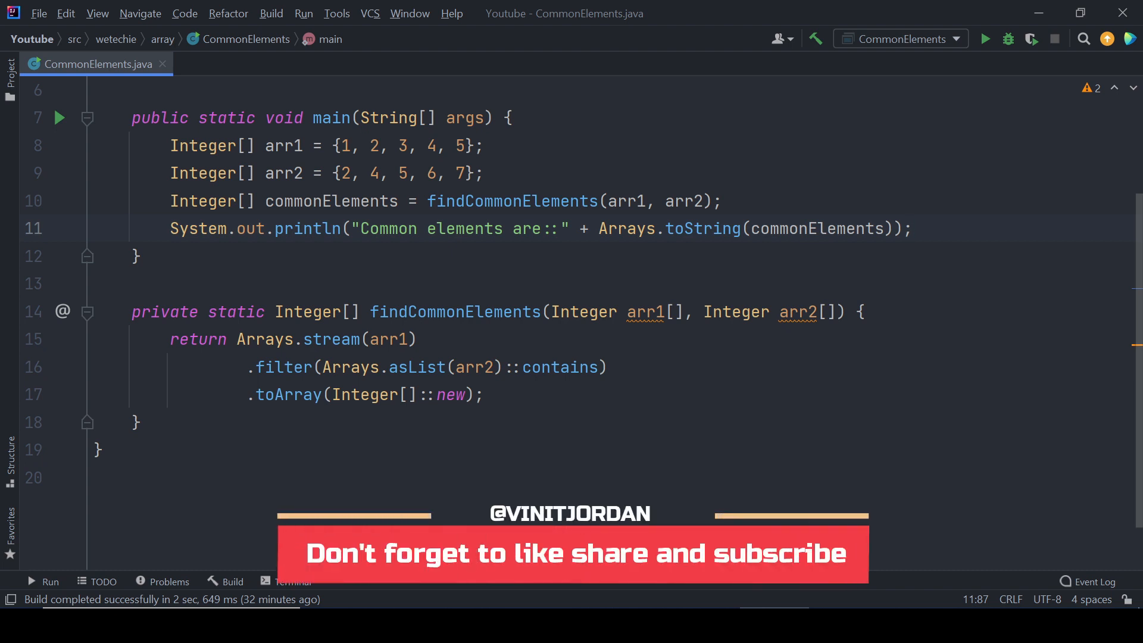
pyautogui.rightClick(135, 256)
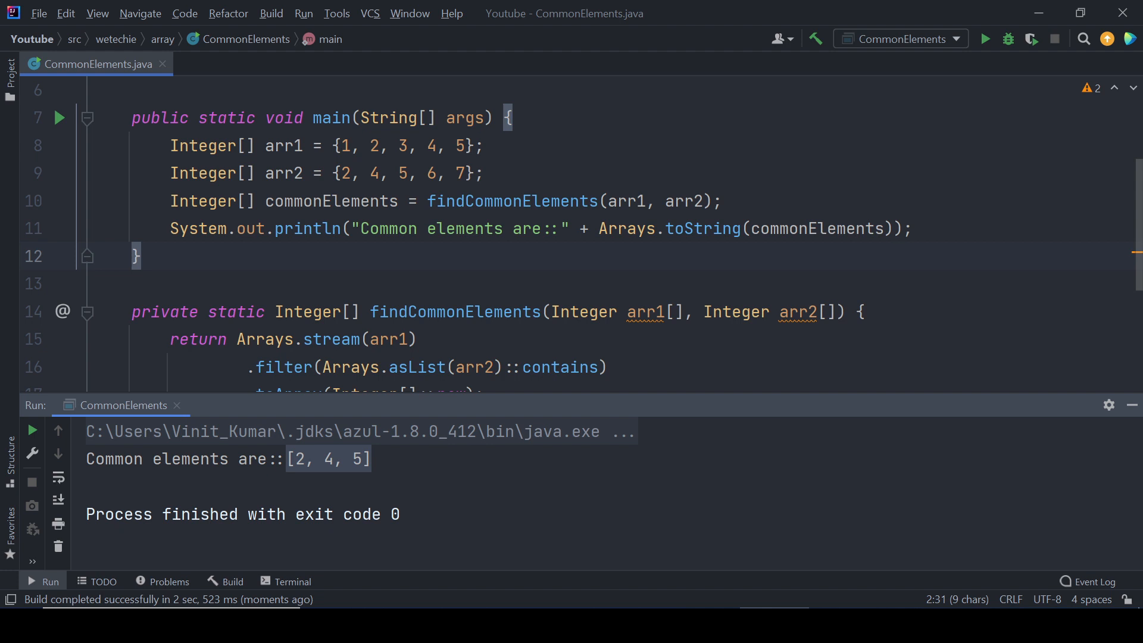
# Point out the shared values 2 and 4 in arr1 and arr2 against the printed output [2, 4, 5].
pyautogui.click(375, 146)
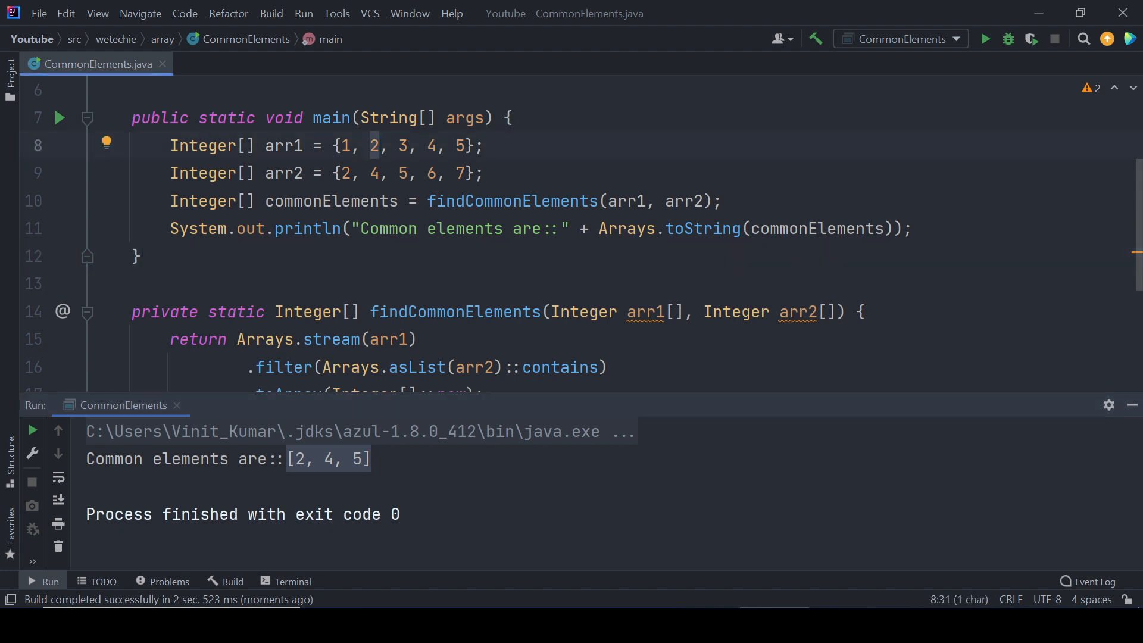
pyautogui.click(372, 174)
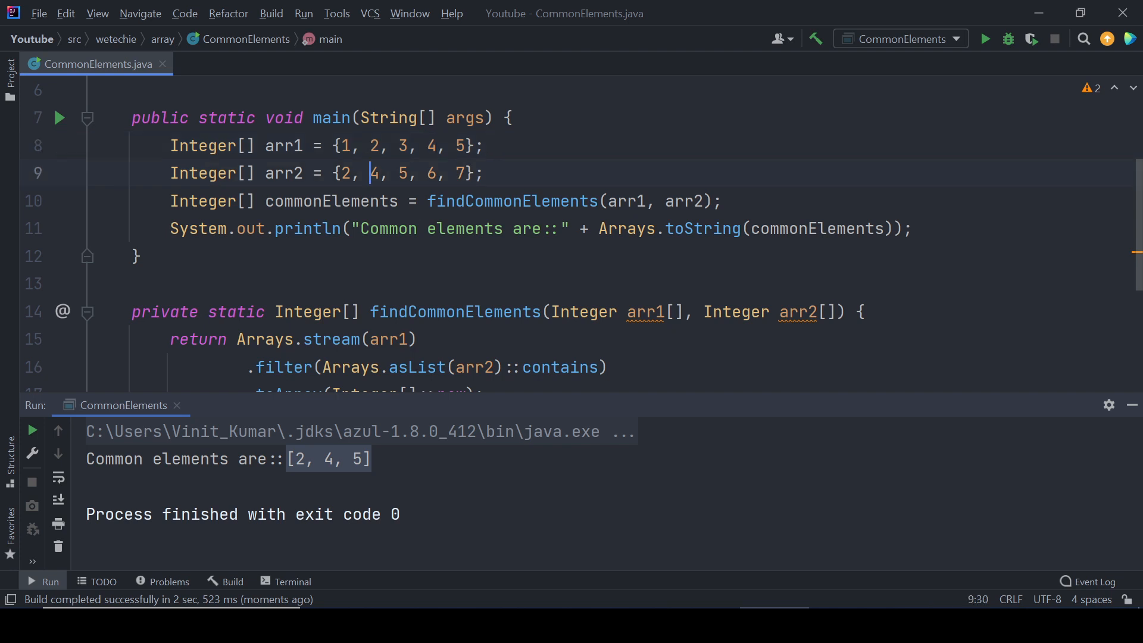